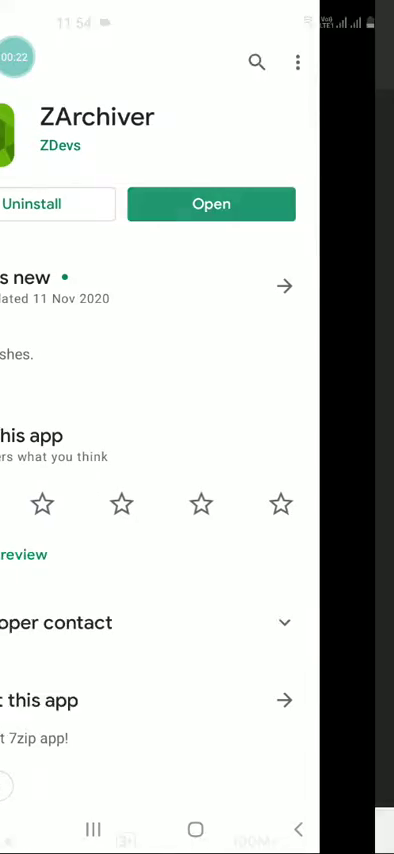
# Step: Launch ZArchiver from its Play Store page, landing in the Download folder
pyautogui.click(212, 204)
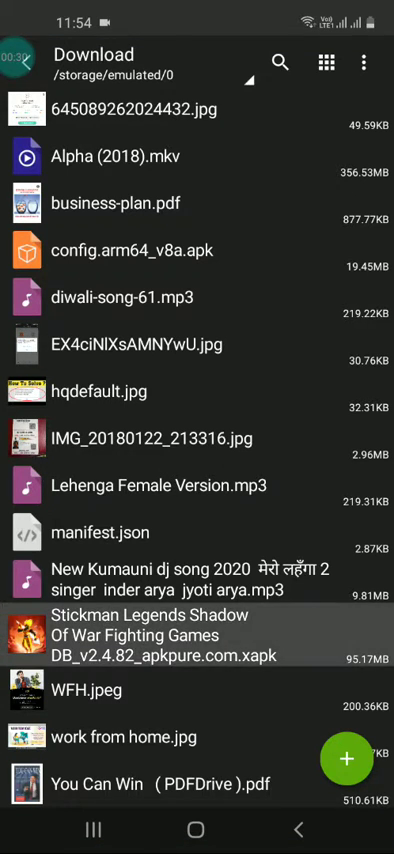
# Step: Rename the Stickman Legends .xapk file so its extension reads .com.Zip and confirm
pyautogui.click(196, 634)
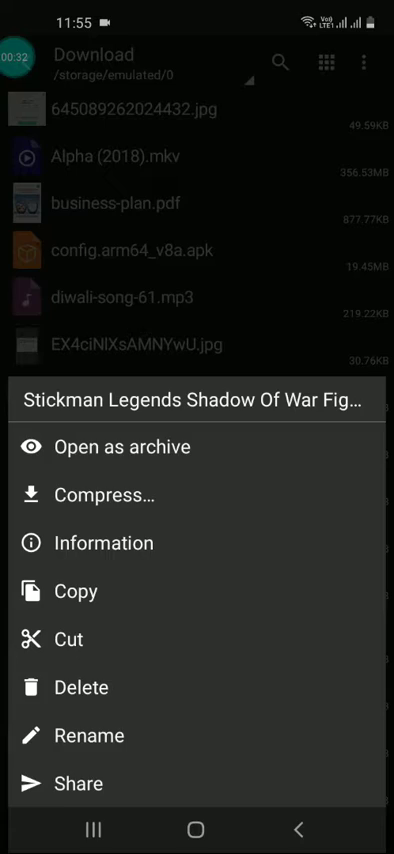
pyautogui.click(88, 736)
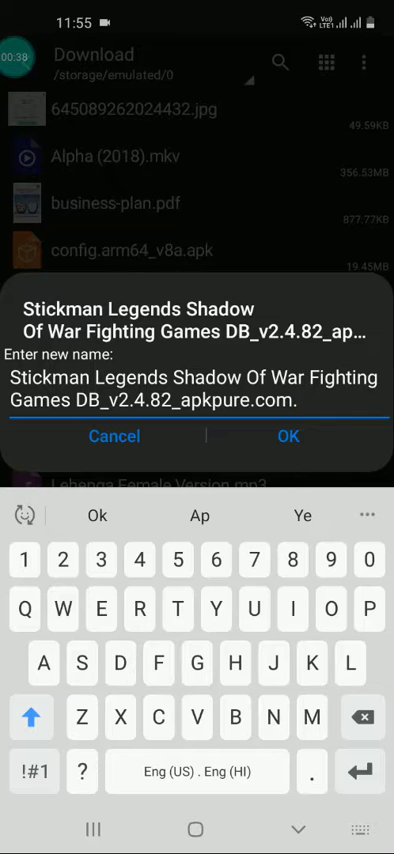
pyautogui.write('Z')
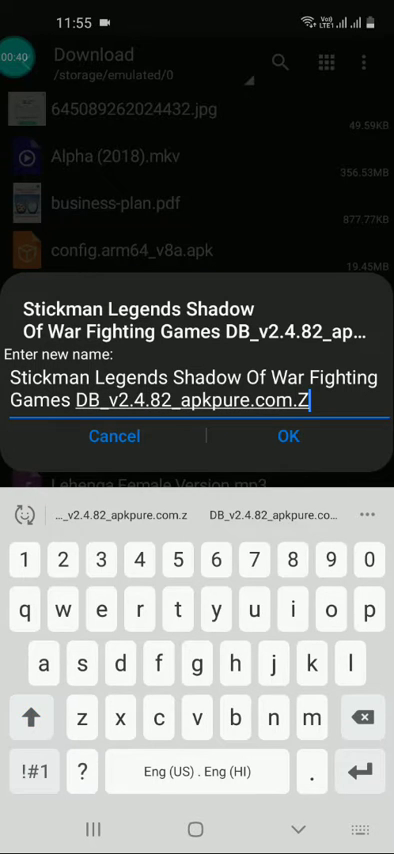
pyautogui.write('ip')
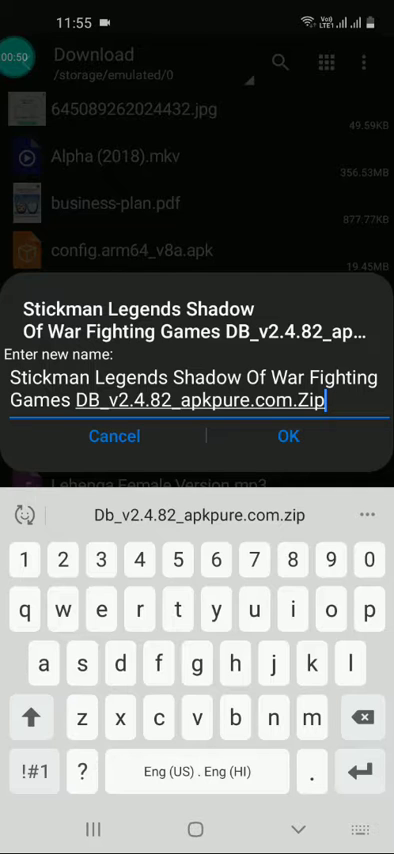
pyautogui.click(288, 436)
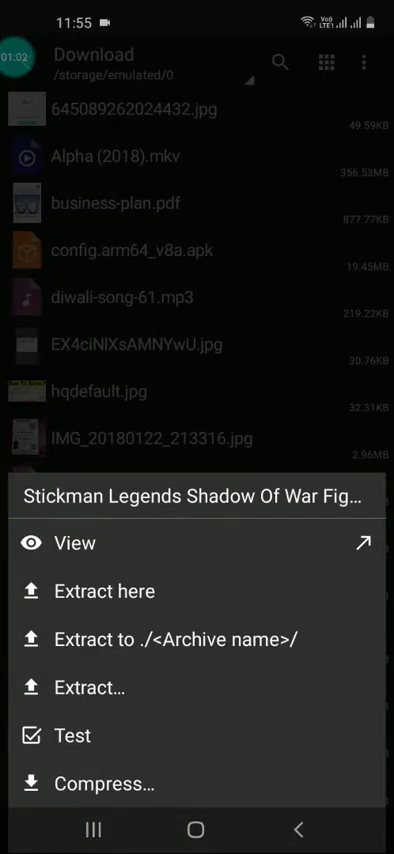
# Step: Extract the .Zip archive here into Download and bring up Install for com.zitga.ninja.stickman.legends.apk
pyautogui.click(96, 592)
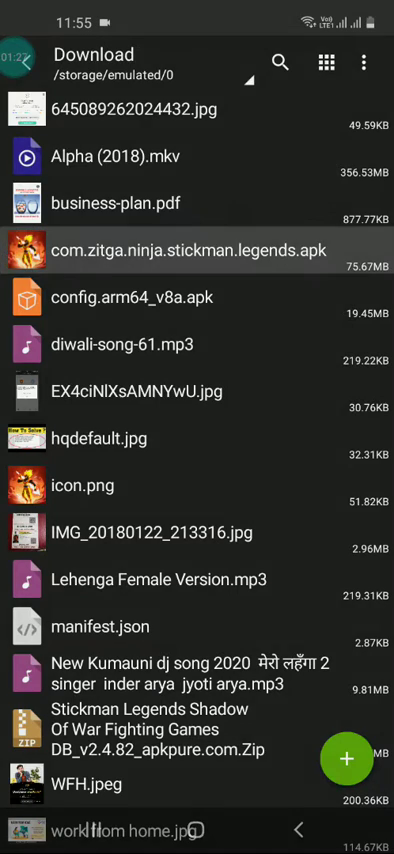
pyautogui.click(190, 252)
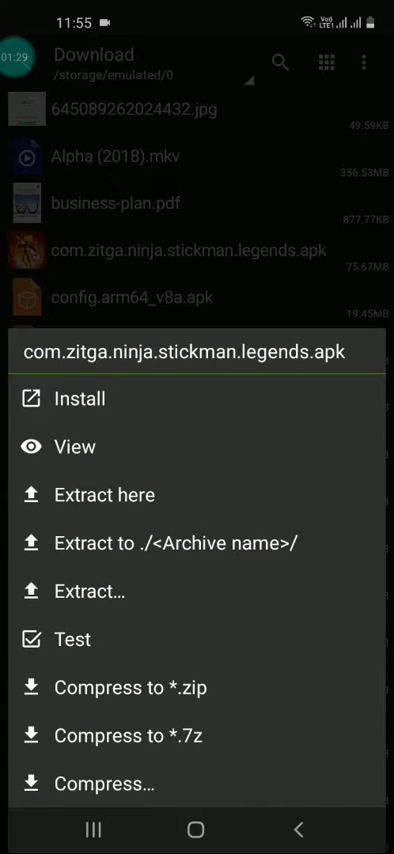